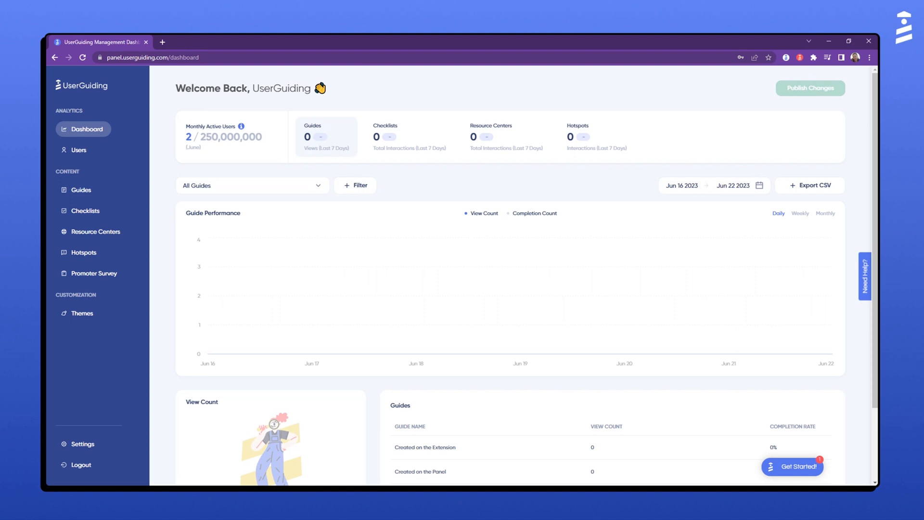
mouse_move(81, 444)
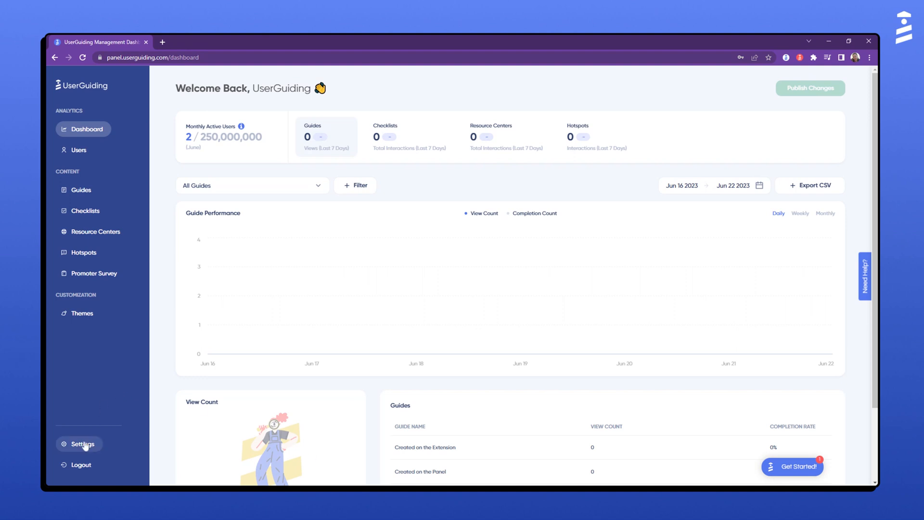
Go to UserGuiding Settings and show the Containers list.
left_click(82, 444)
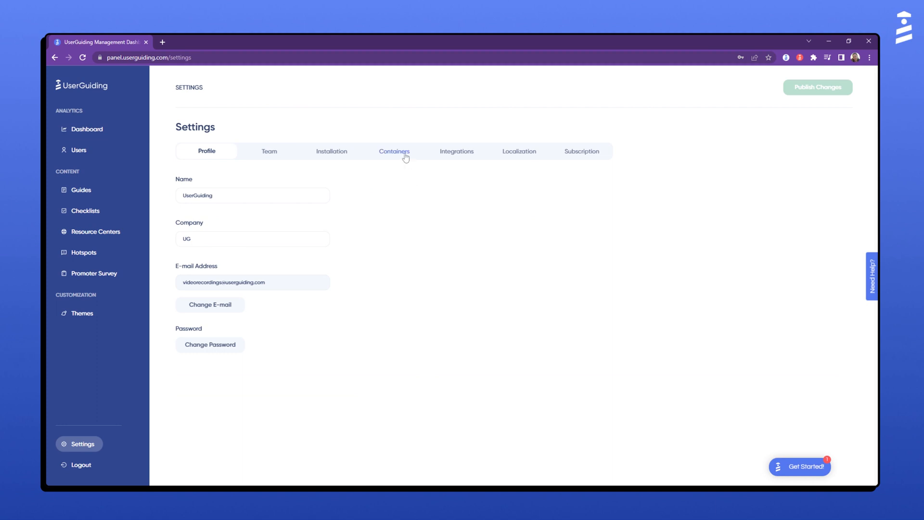
left_click(394, 150)
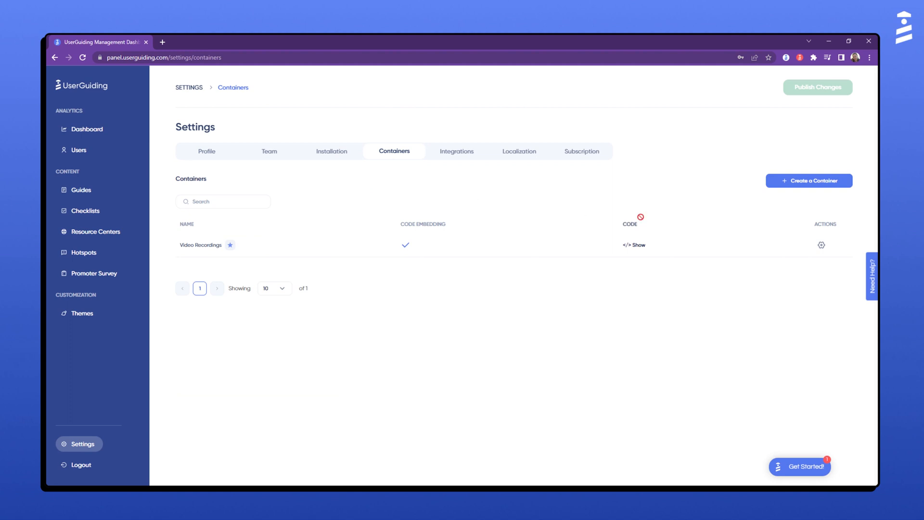
Reveal and copy the Video Recordings container embed code.
left_click(634, 245)
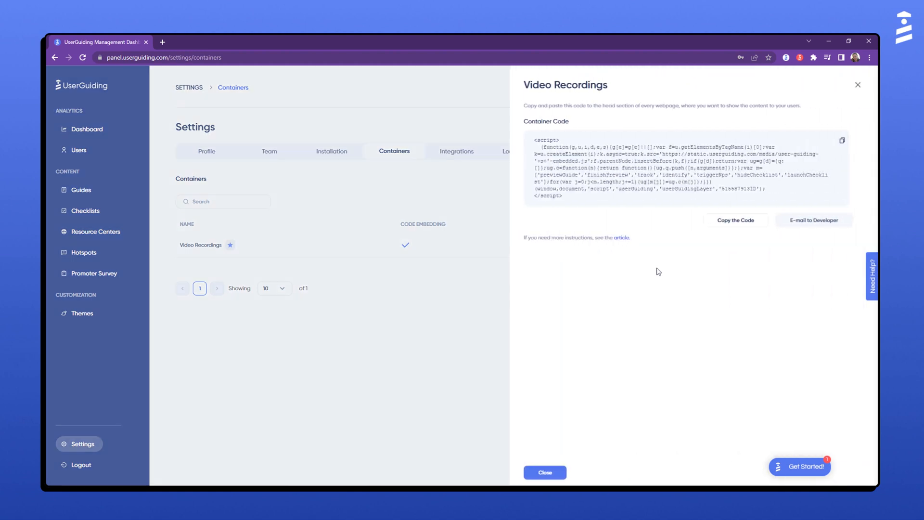
mouse_move(762, 227)
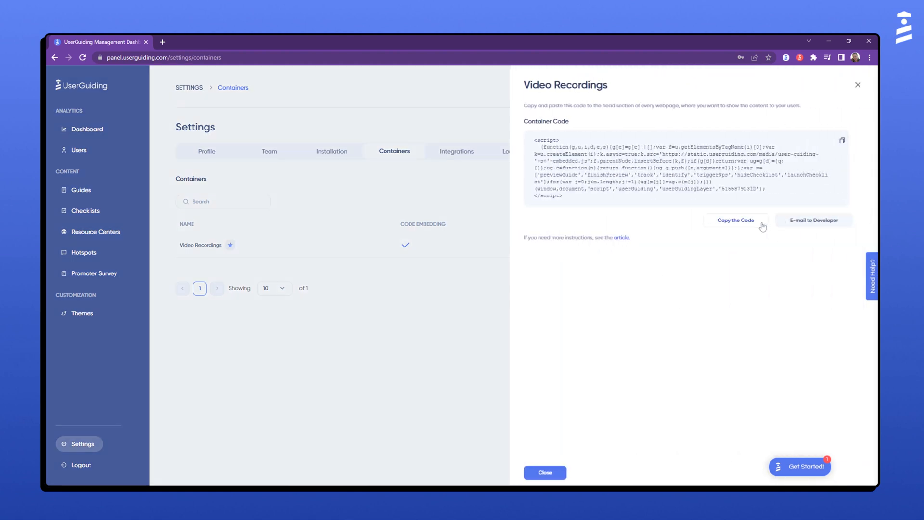
left_click(735, 220)
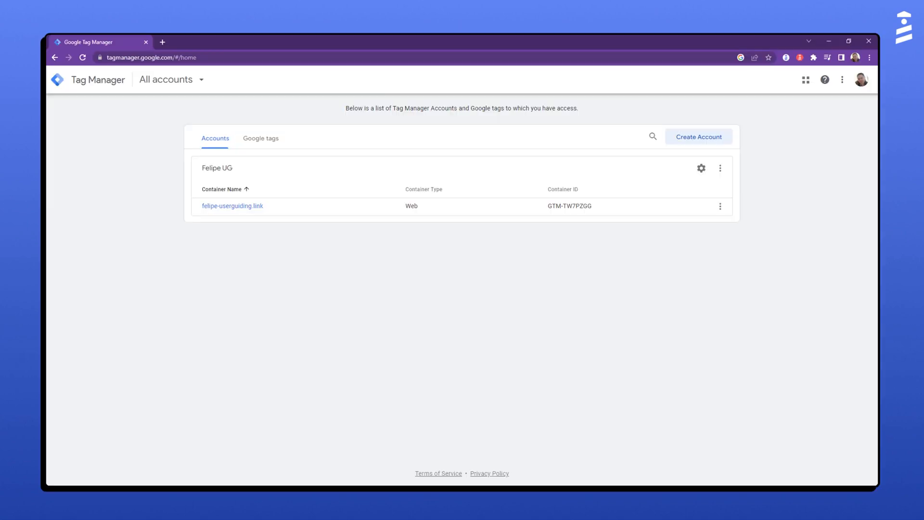
mouse_move(297, 305)
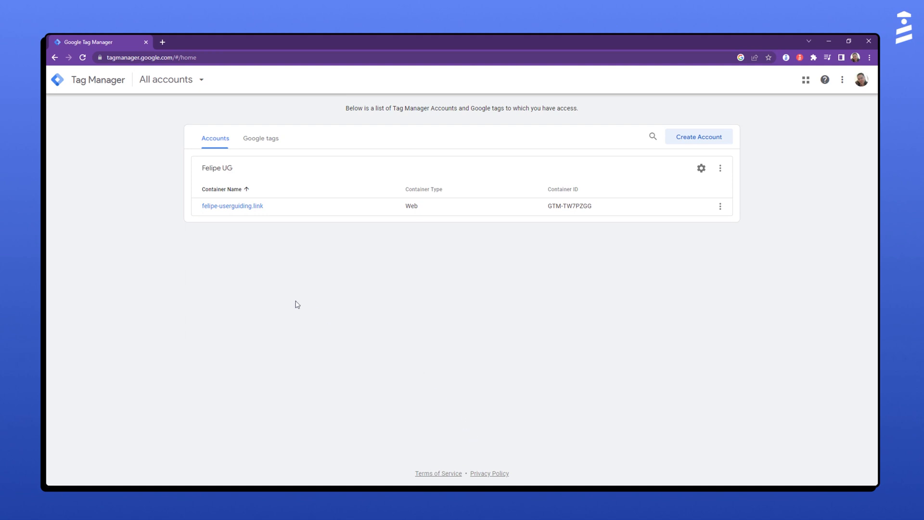
Enter the felipe-userguiding.link container's workspace.
left_click(232, 206)
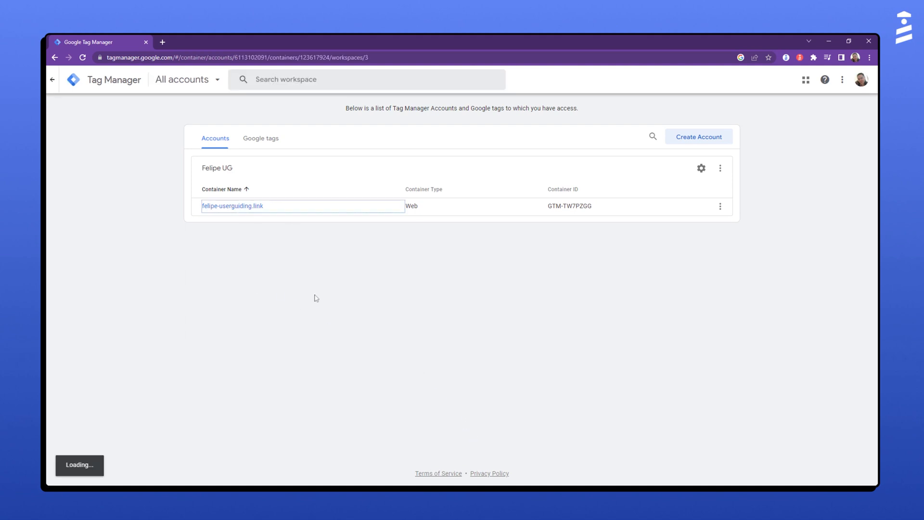
left_click(232, 206)
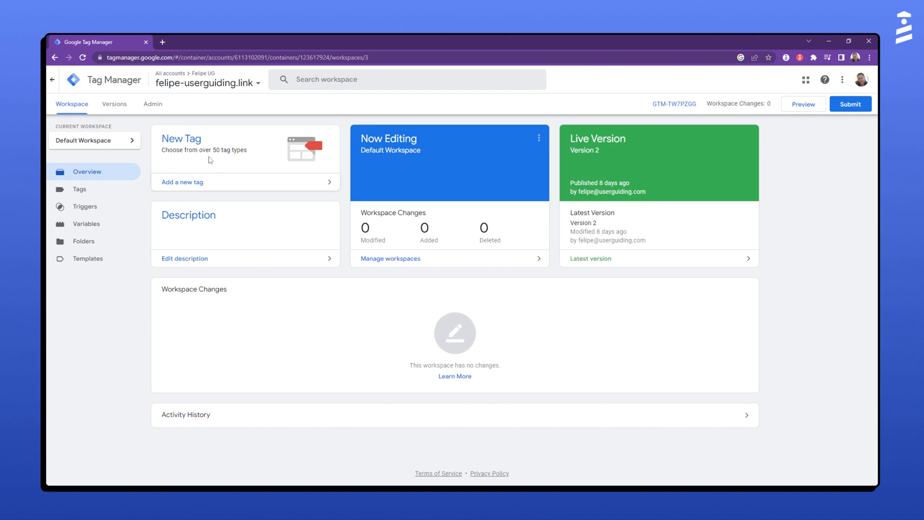
Add a new tag named 'UserGuiding Container' and begin choosing its type.
left_click(182, 181)
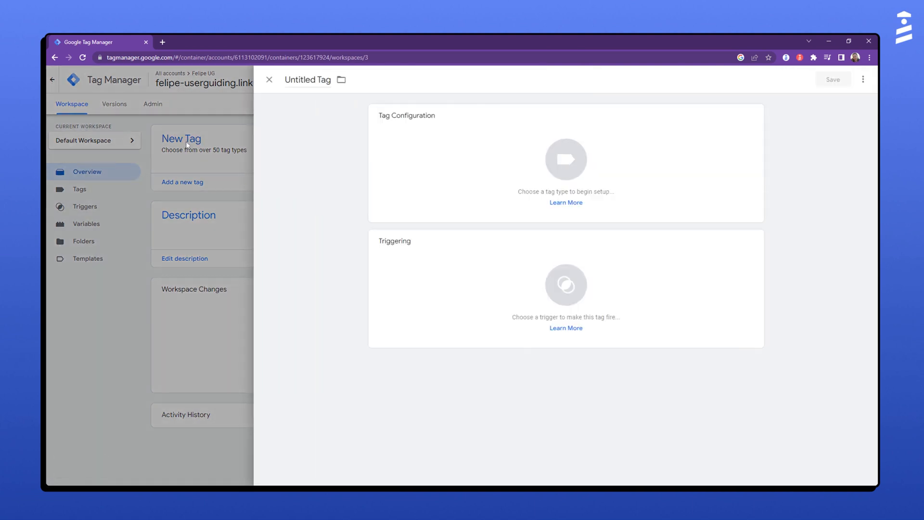
double_click(307, 79)
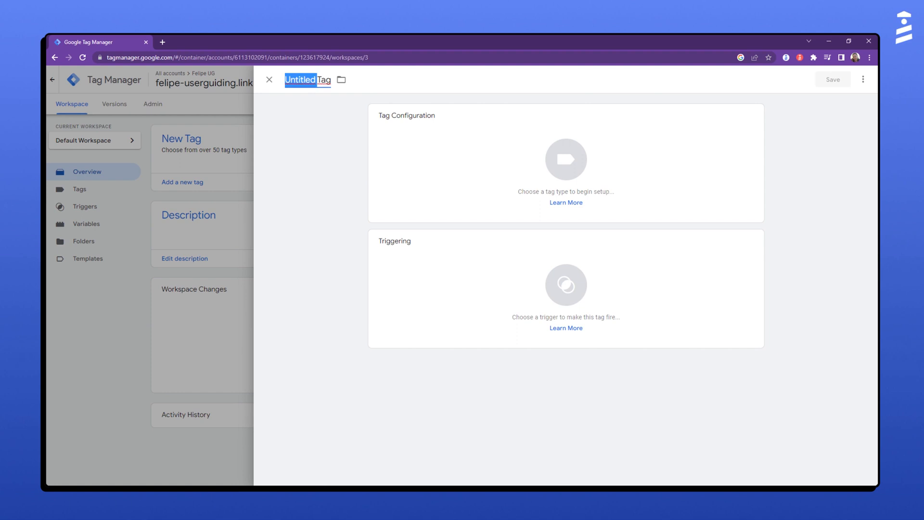
type("UserG")
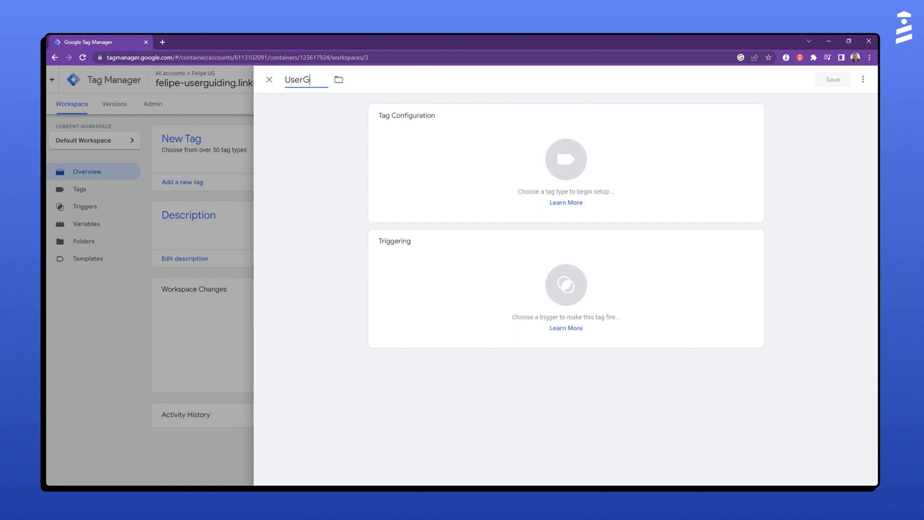
left_click(565, 159)
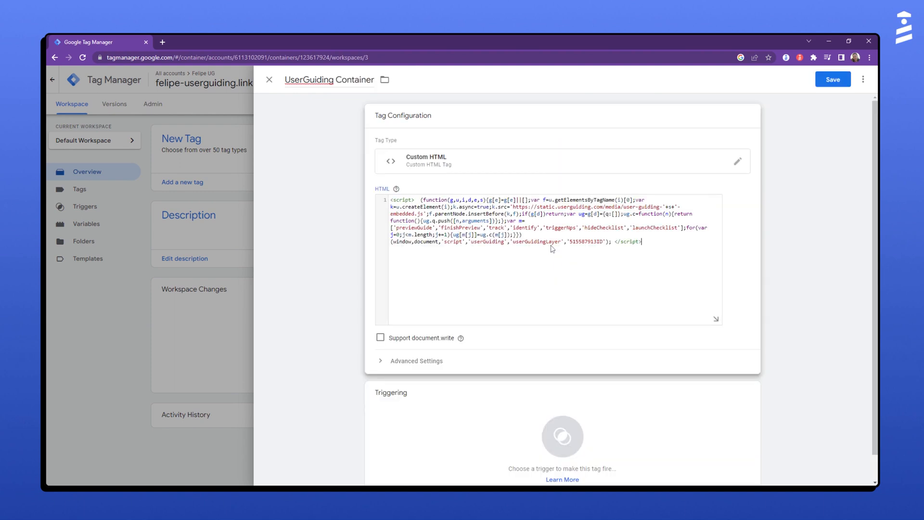
mouse_move(635, 424)
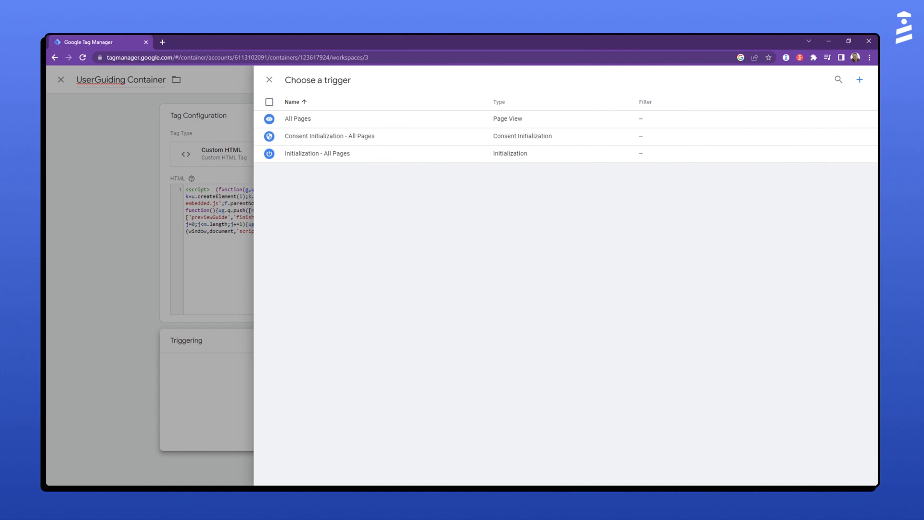
mouse_move(297, 118)
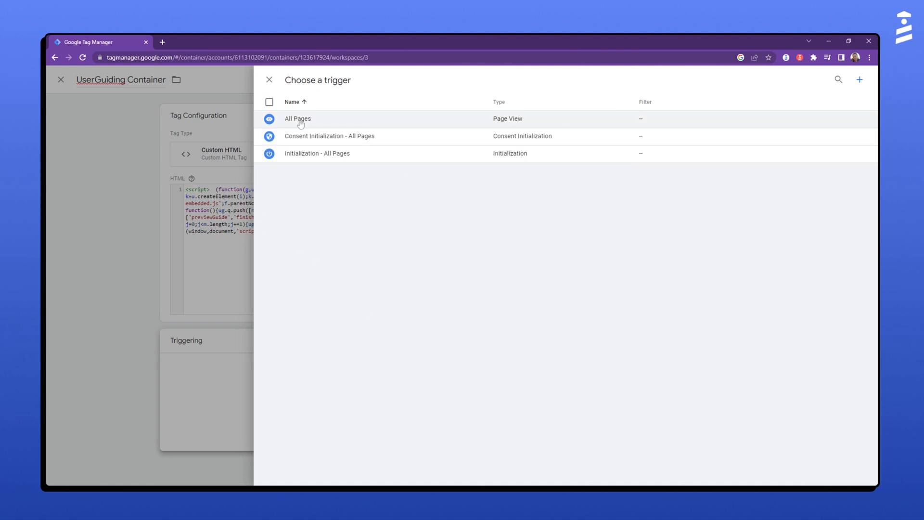
Attach the All Pages trigger to the UserGuiding Container tag and save it.
left_click(298, 118)
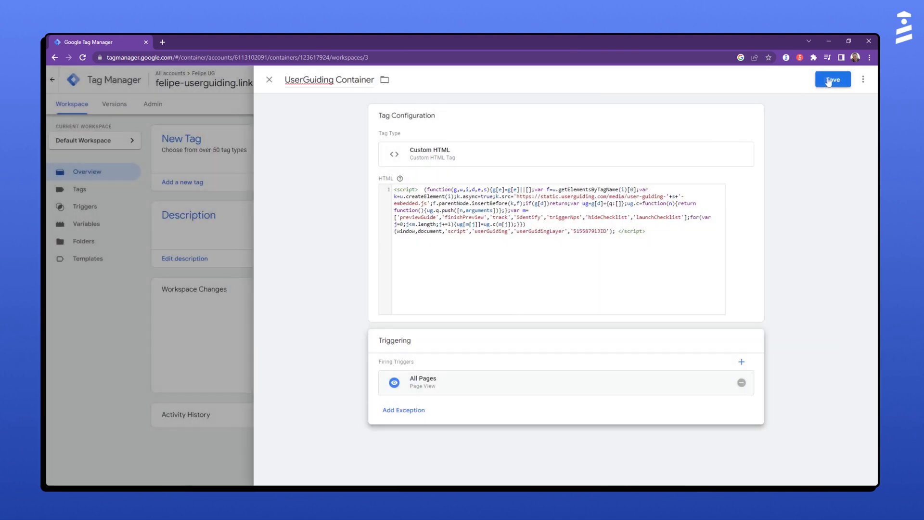
left_click(833, 79)
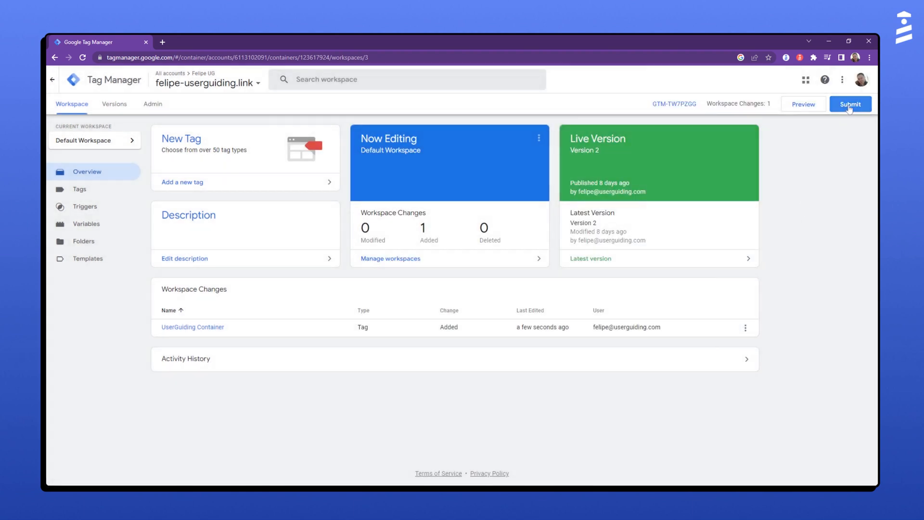
Submit the workspace changes and publish them as version 'V 0.1'.
left_click(850, 104)
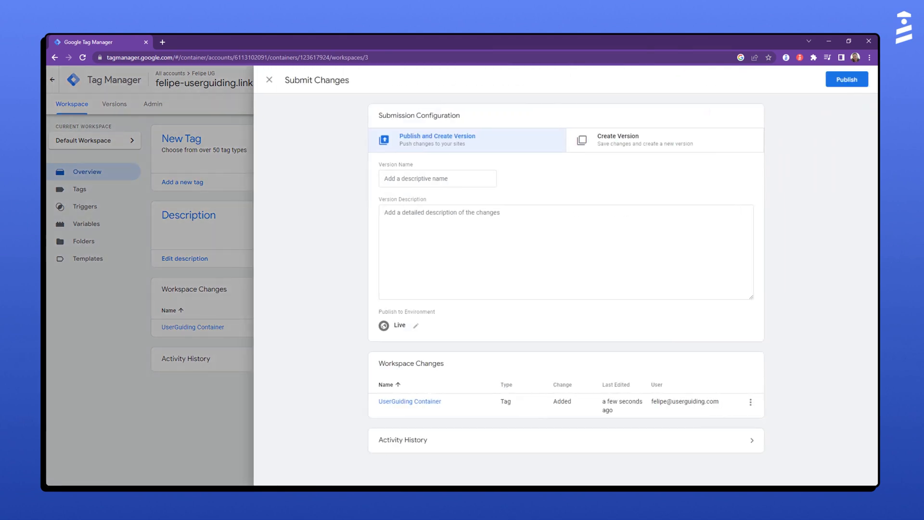
left_click(437, 178)
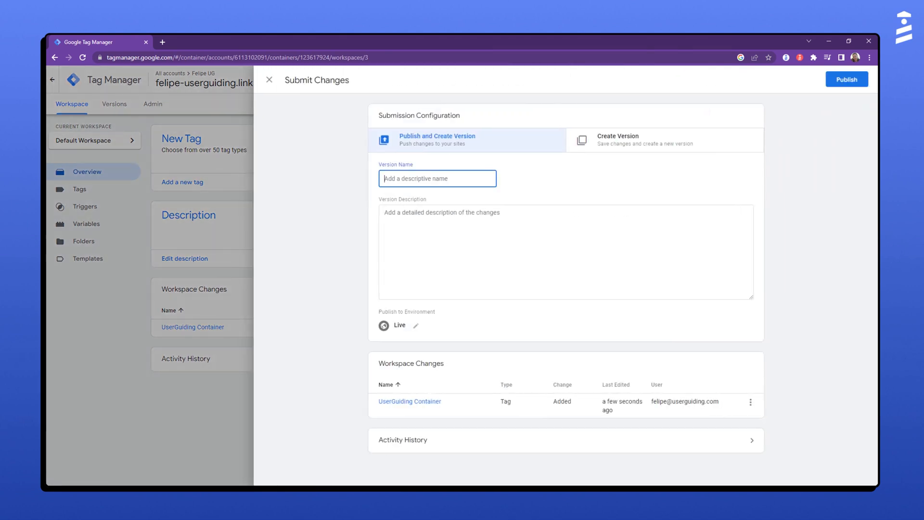
type("V 0")
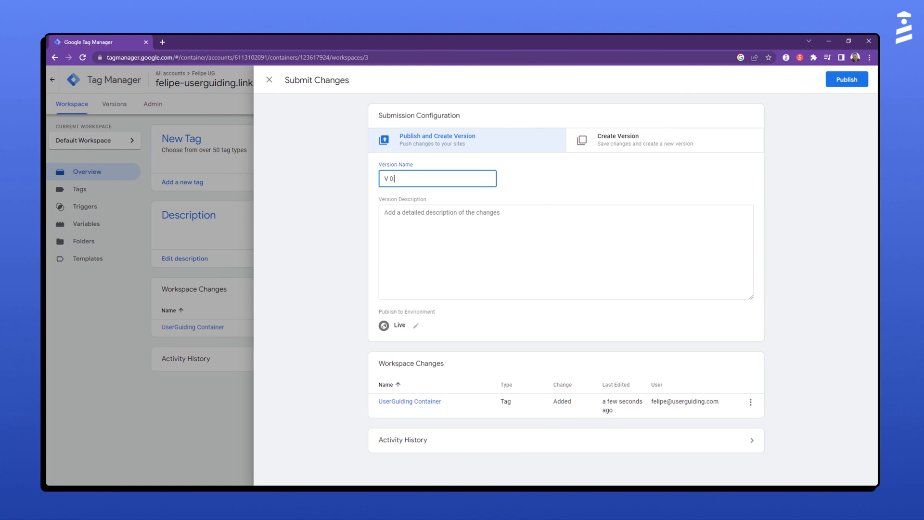
type(".1")
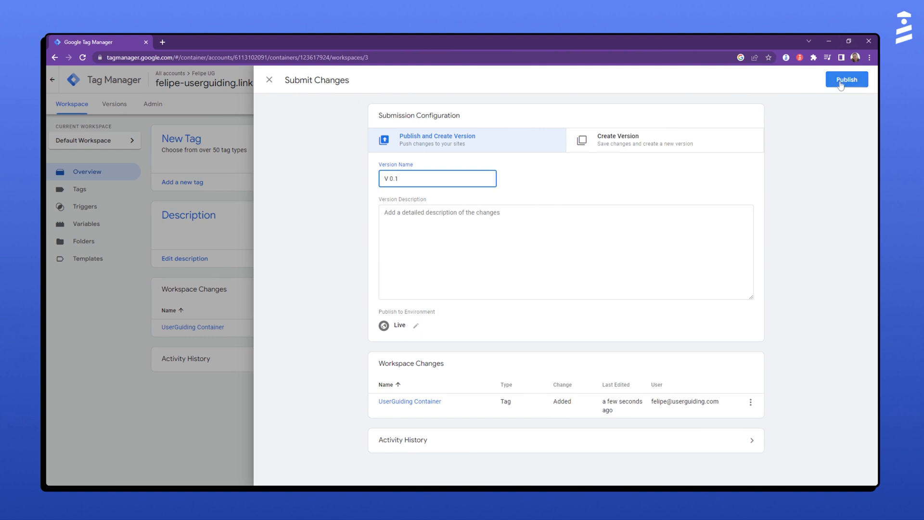
left_click(847, 79)
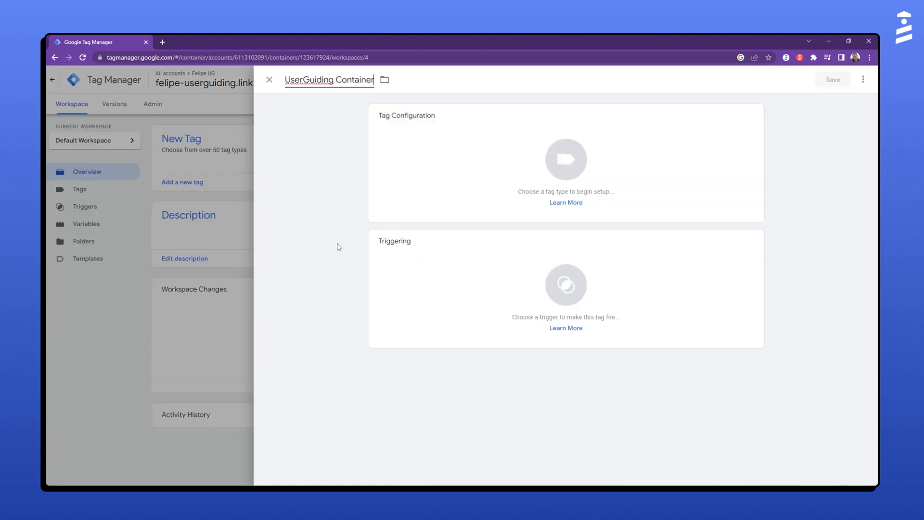
mouse_move(467, 168)
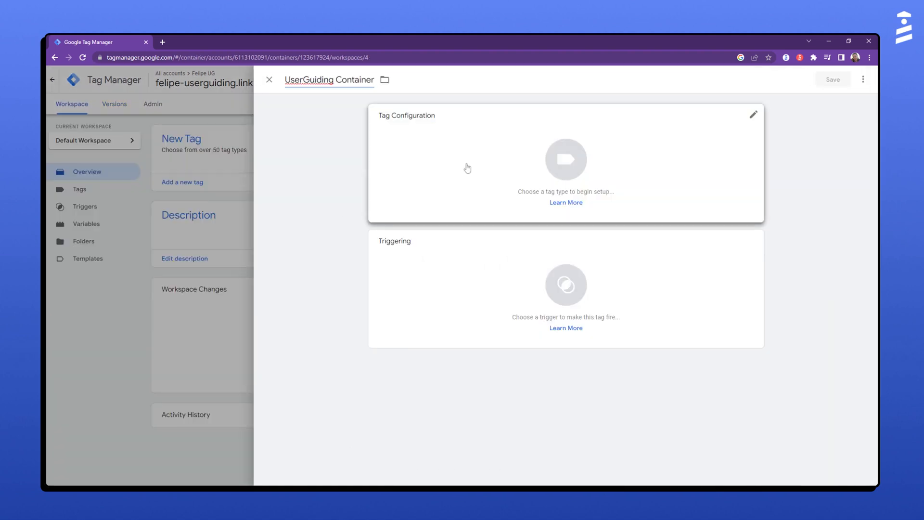
Choose Custom HTML as the UserGuiding Container tag type.
left_click(566, 164)
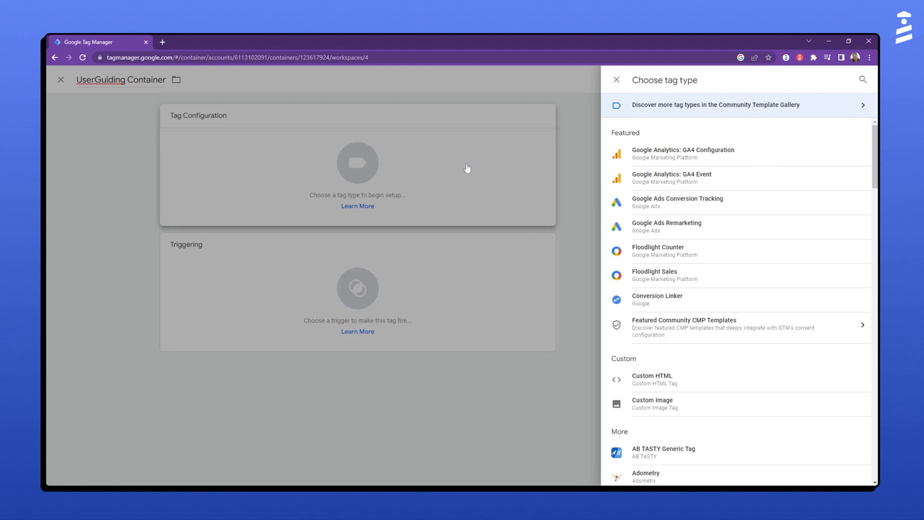
mouse_move(652, 380)
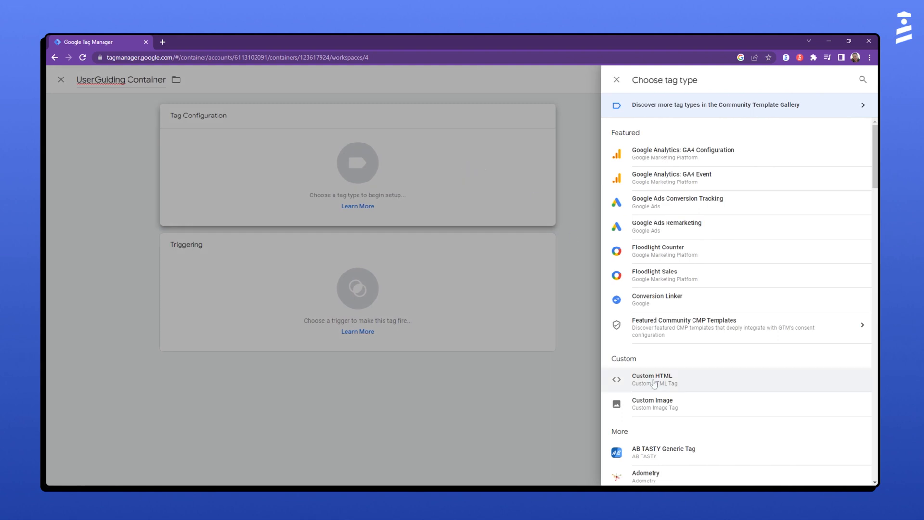
left_click(651, 380)
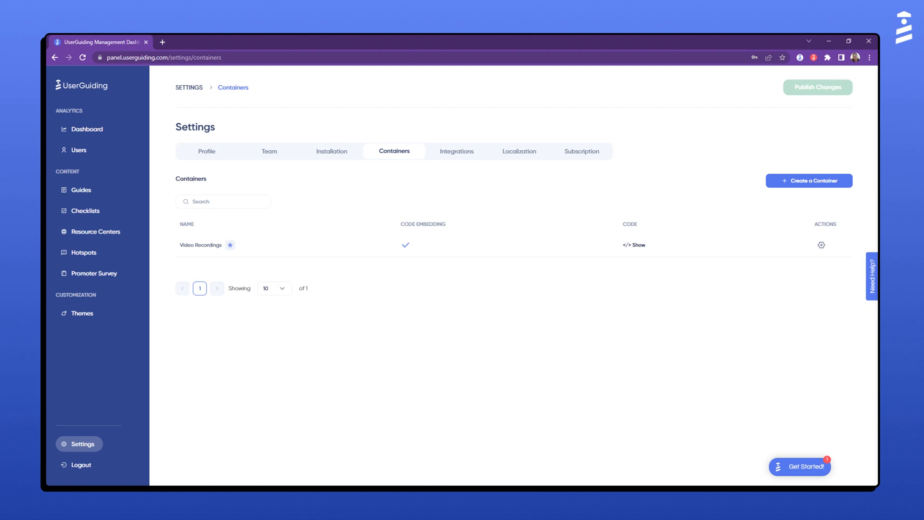
mouse_move(416, 250)
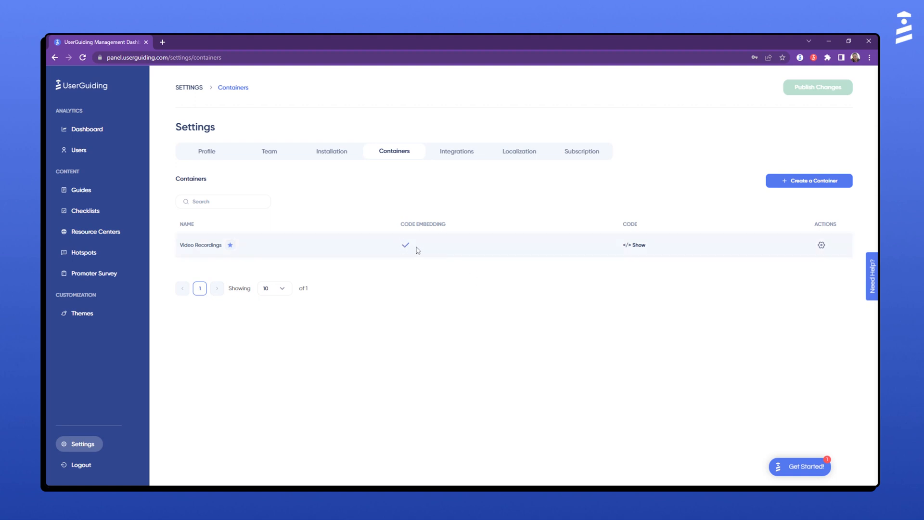